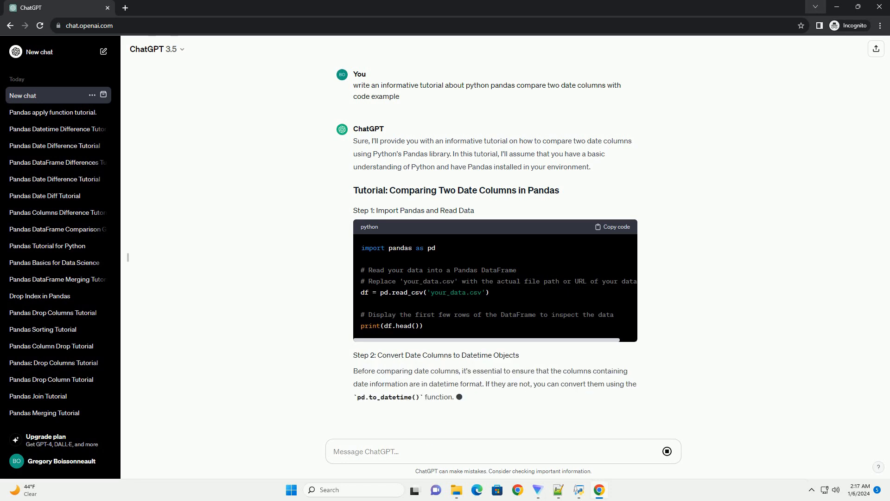
pyautogui.scroll(-3)
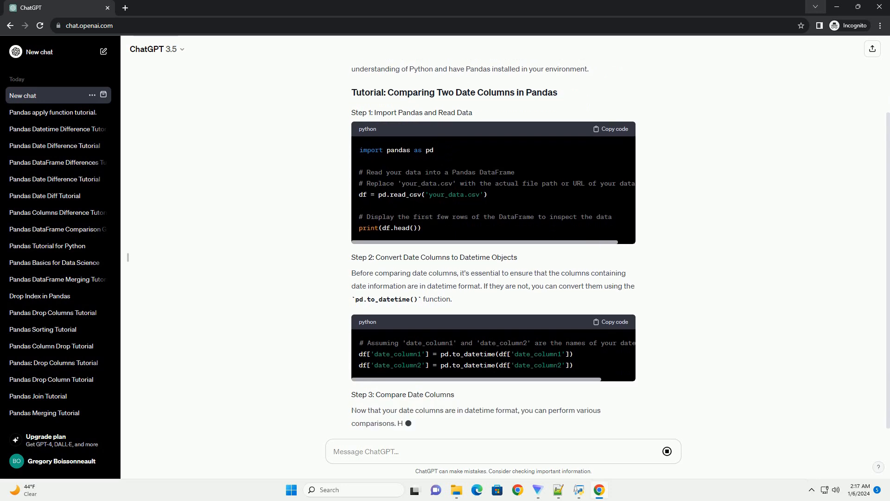
pyautogui.scroll(-3)
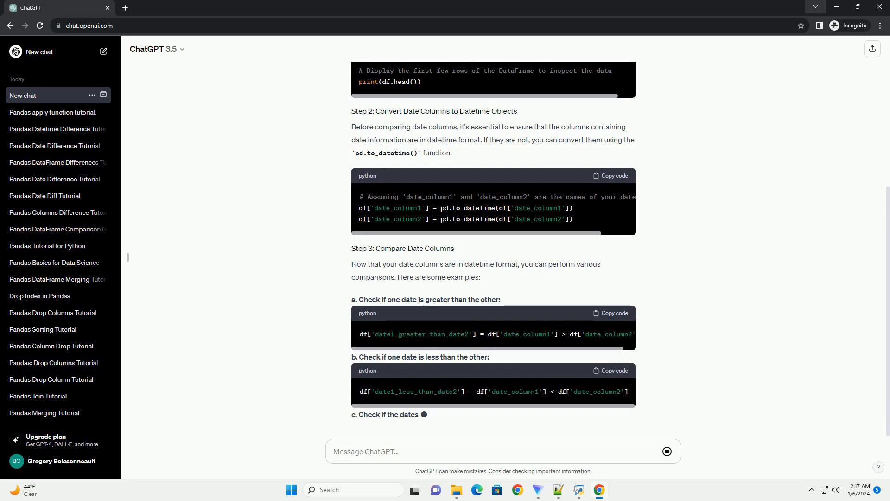
pyautogui.scroll(-3)
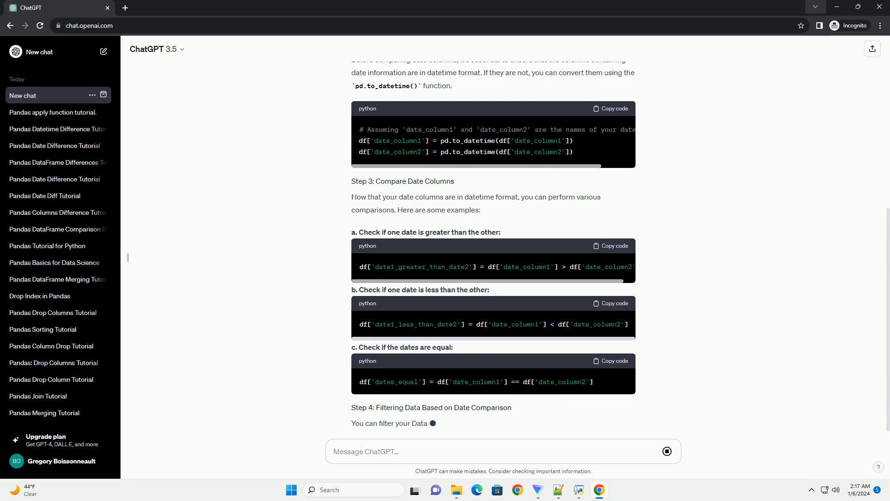
pyautogui.scroll(-3)
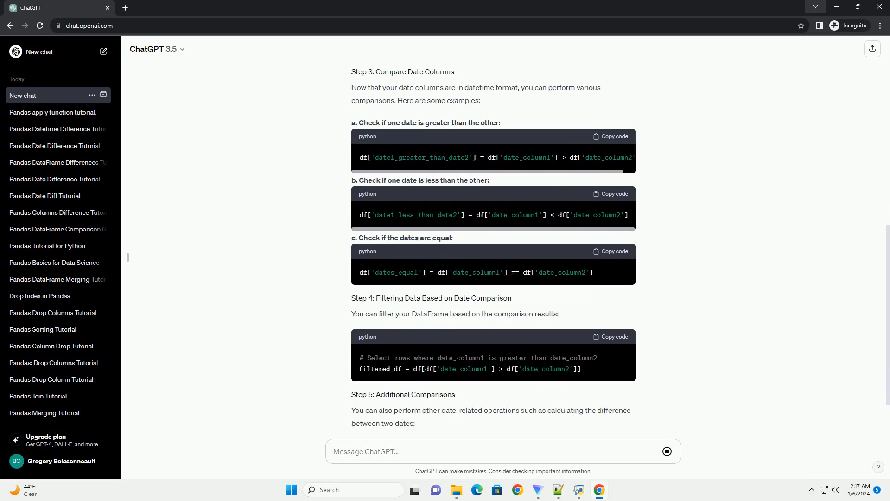
pyautogui.scroll(-3)
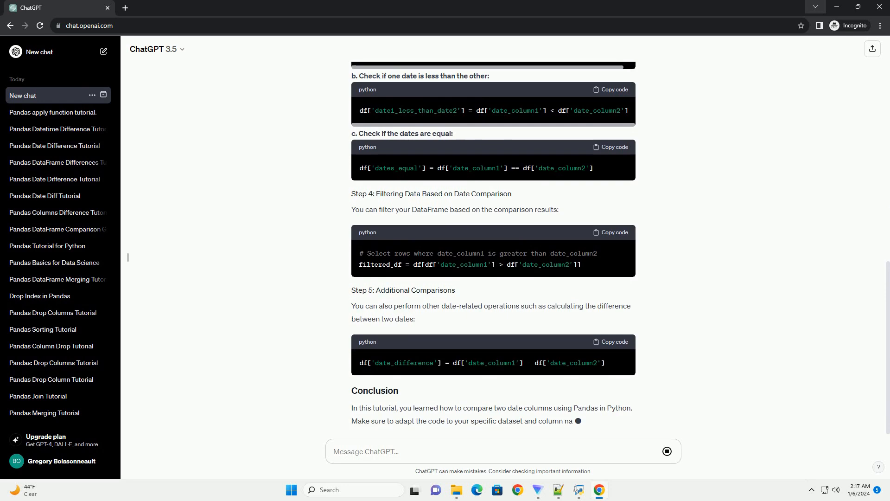